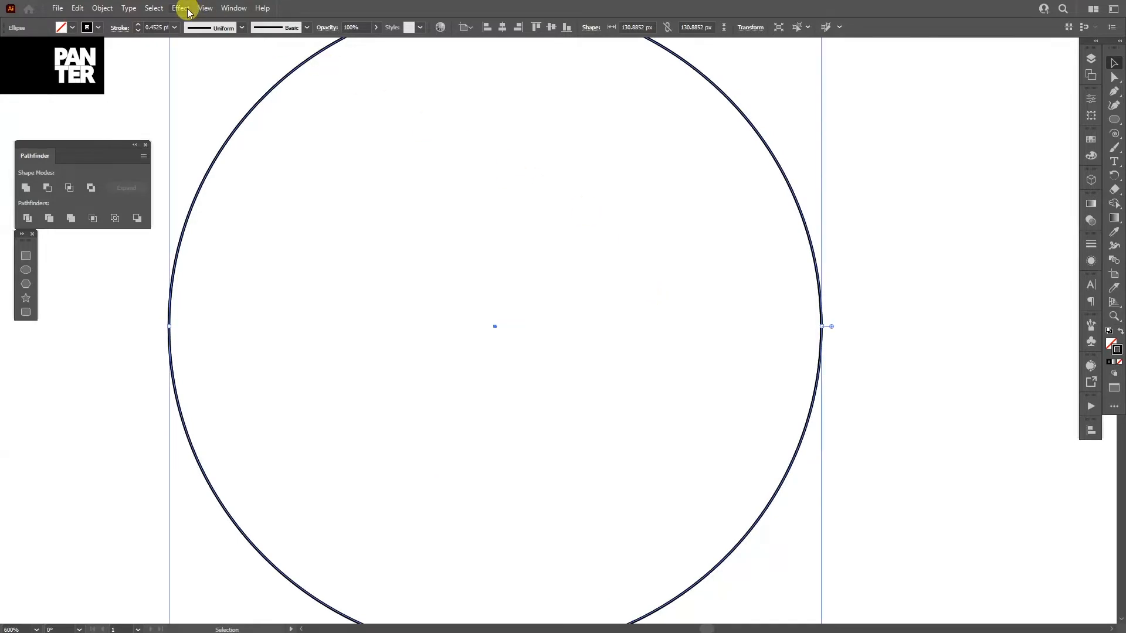
Align a tiny dot to the exact centre of the large circle
click(79, 8)
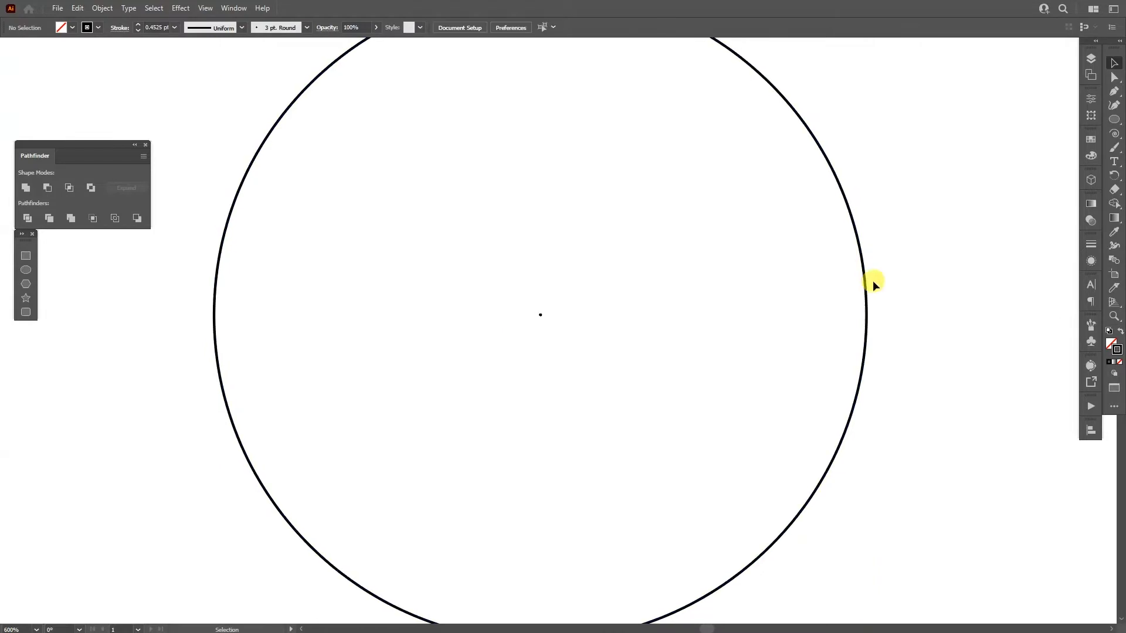
Apply Effect > Roughen to the large circle with smooth points for a wavy outline
click(868, 279)
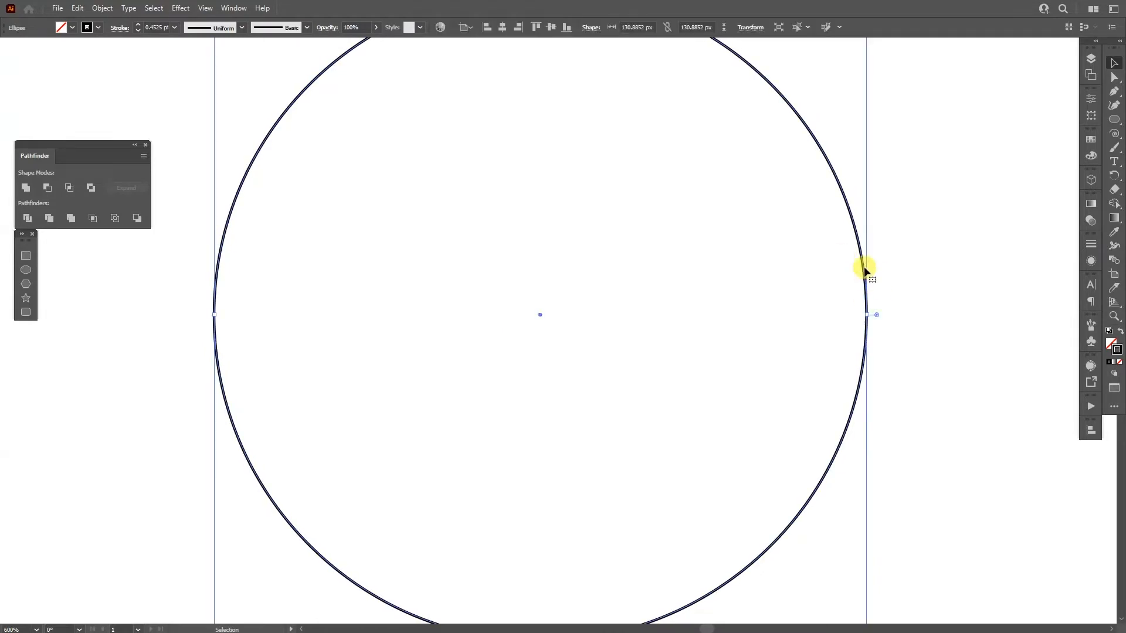
mouse_move(194, 19)
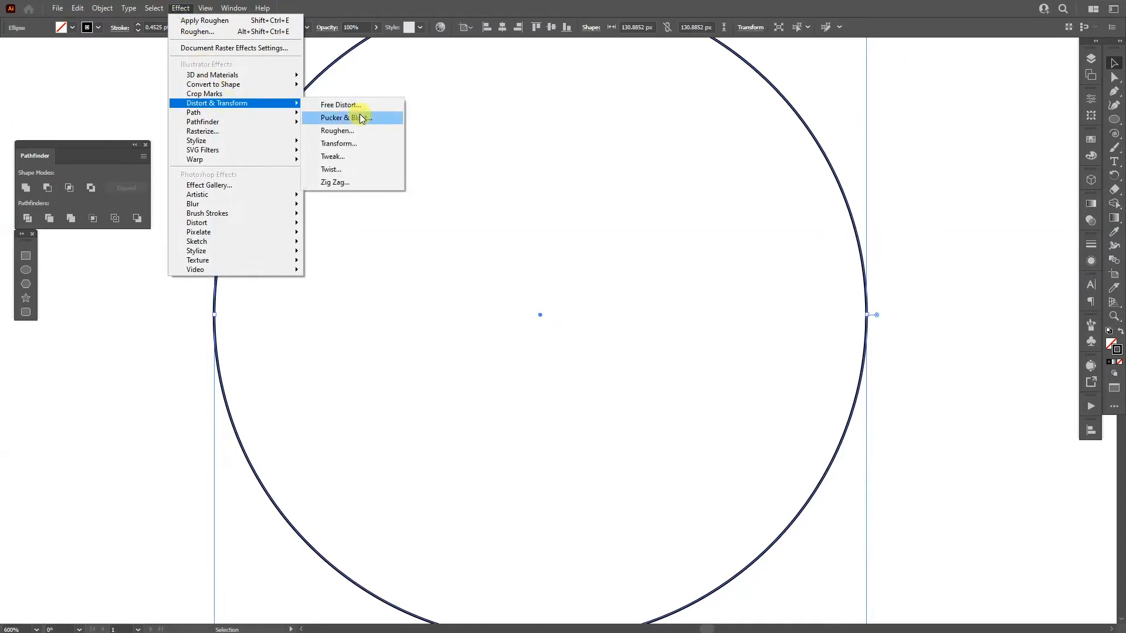
click(337, 130)
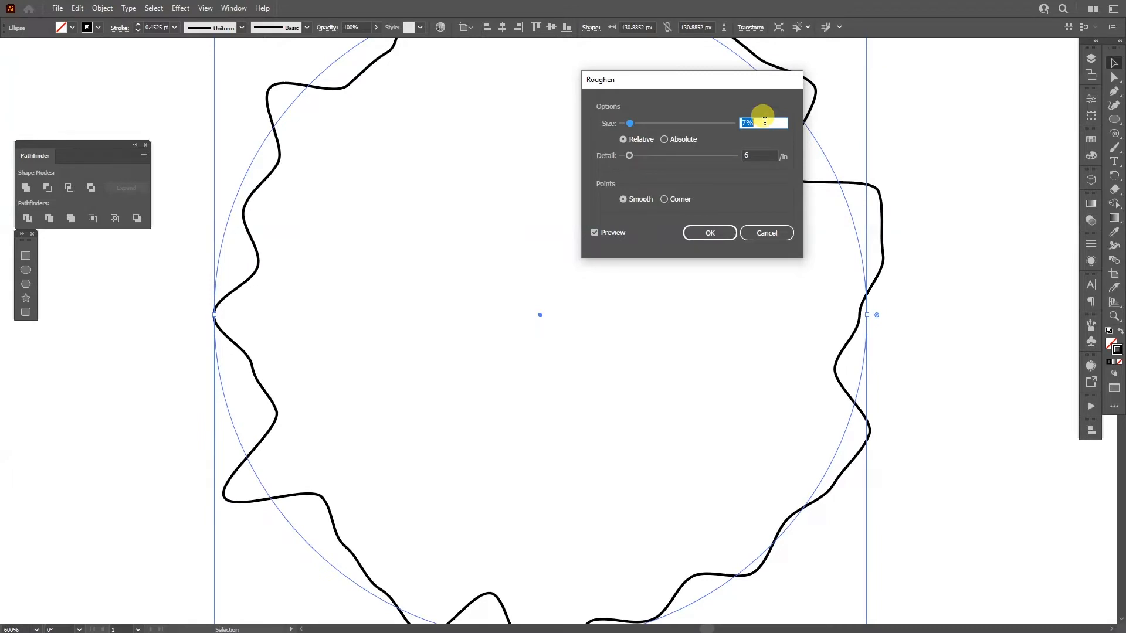
click(710, 232)
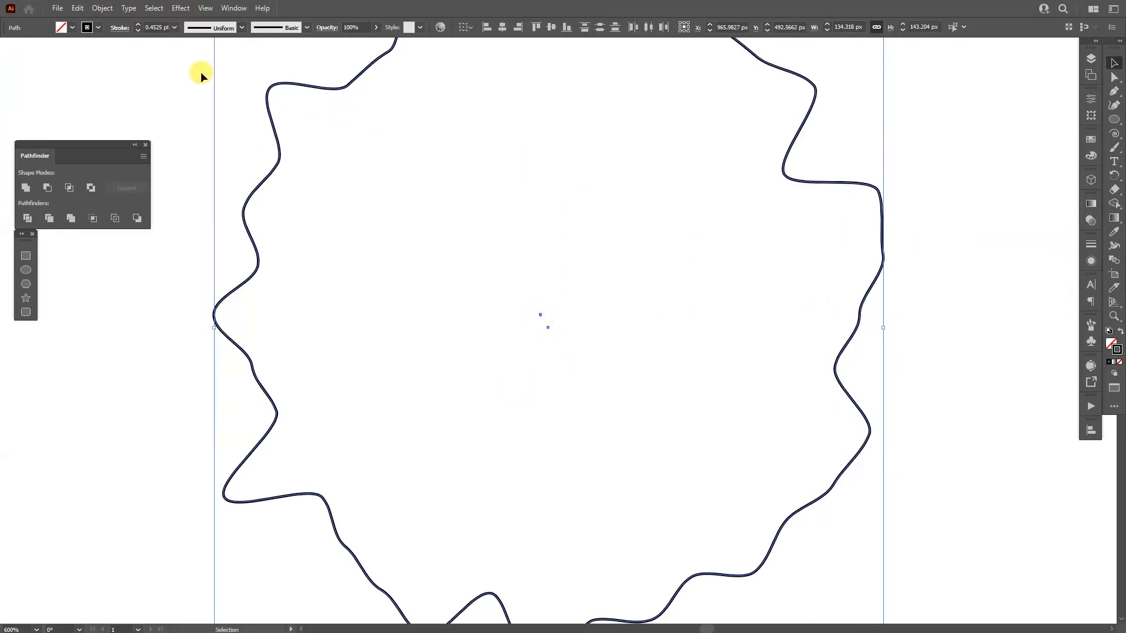
Blend the wavy outline into the centre dot using Specified Steps spacing with a high count
click(101, 8)
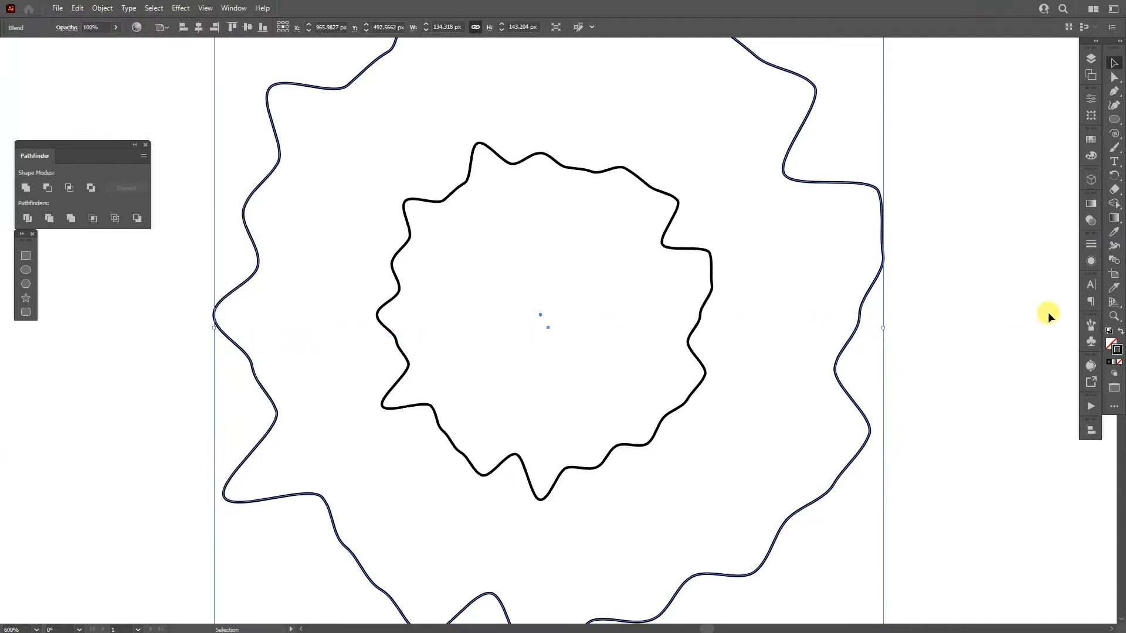
click(702, 107)
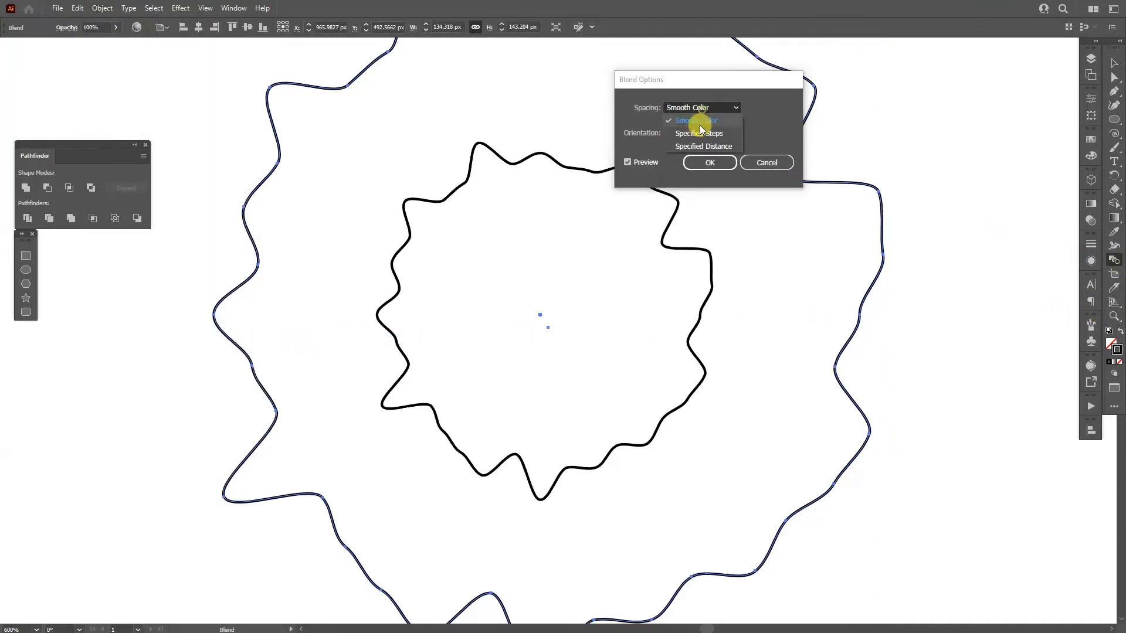
click(698, 133)
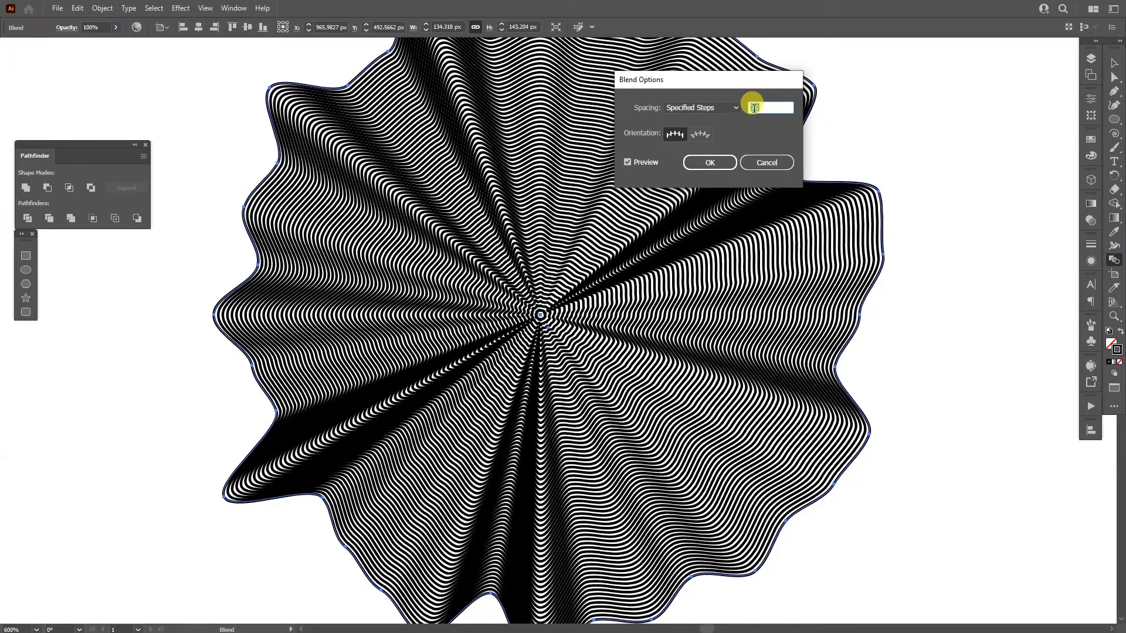
click(709, 162)
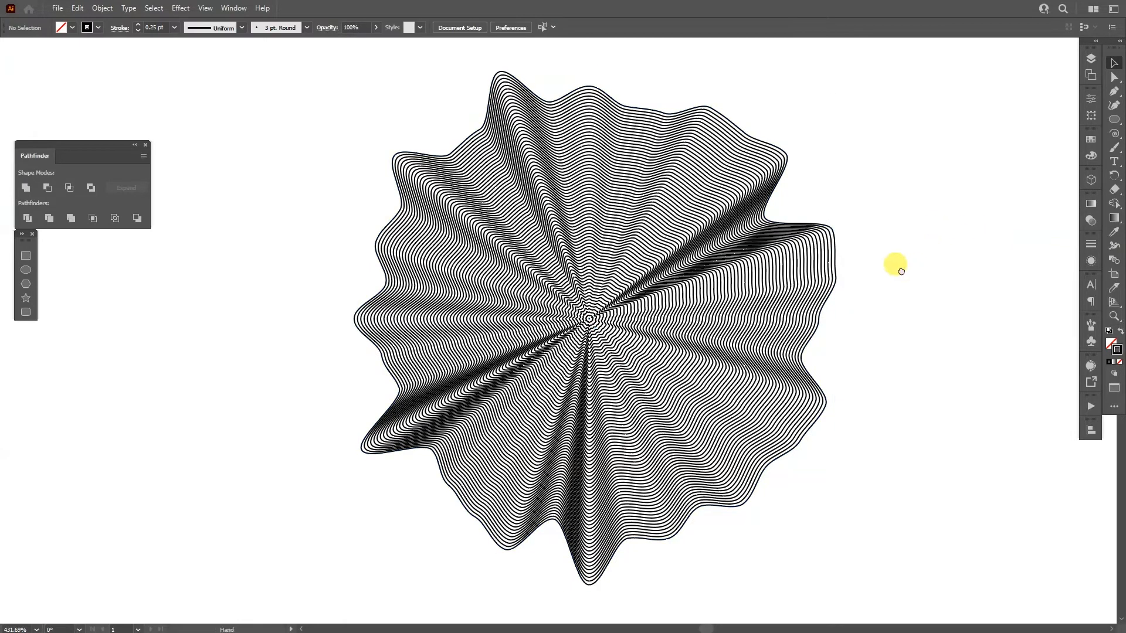
click(582, 321)
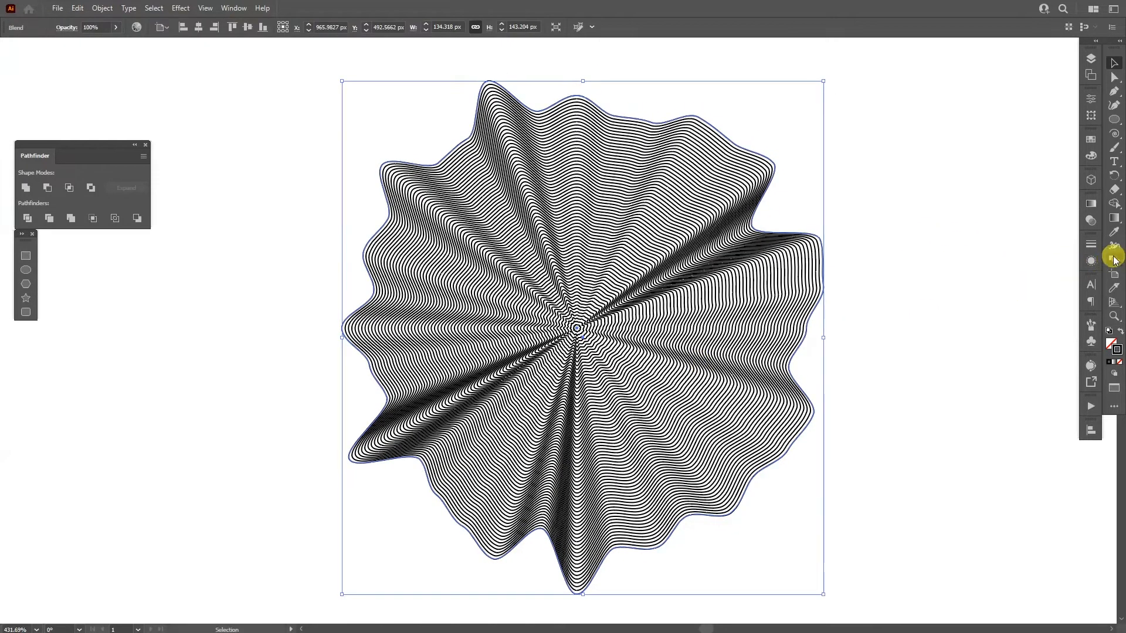